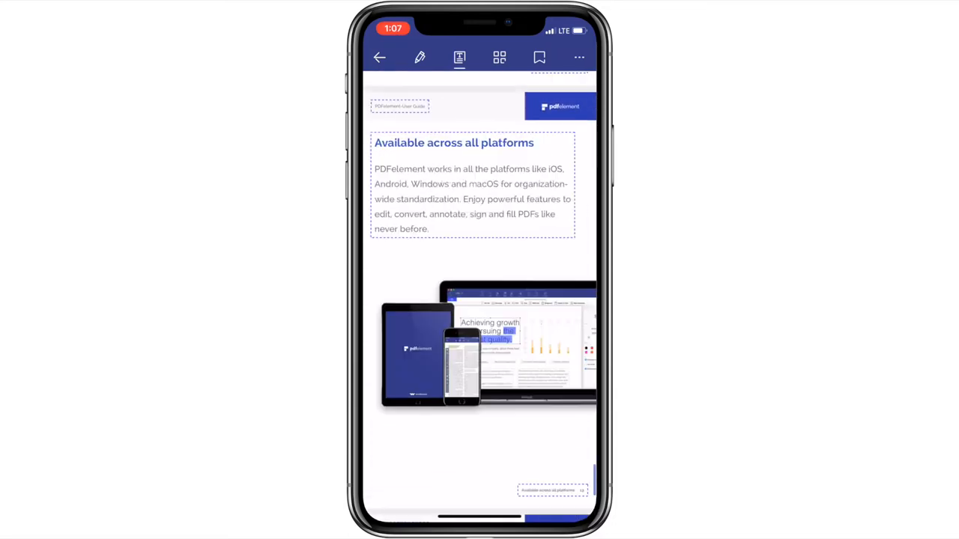
# Step: Start editing the 'Available across all platforms' paragraph and place the cursor in its text
pyautogui.click(467, 213)
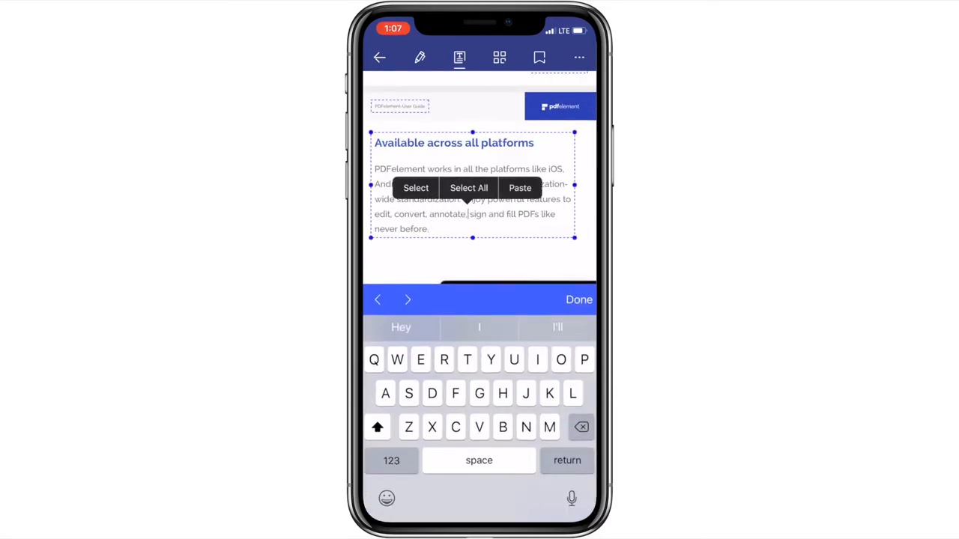
pyautogui.click(467, 189)
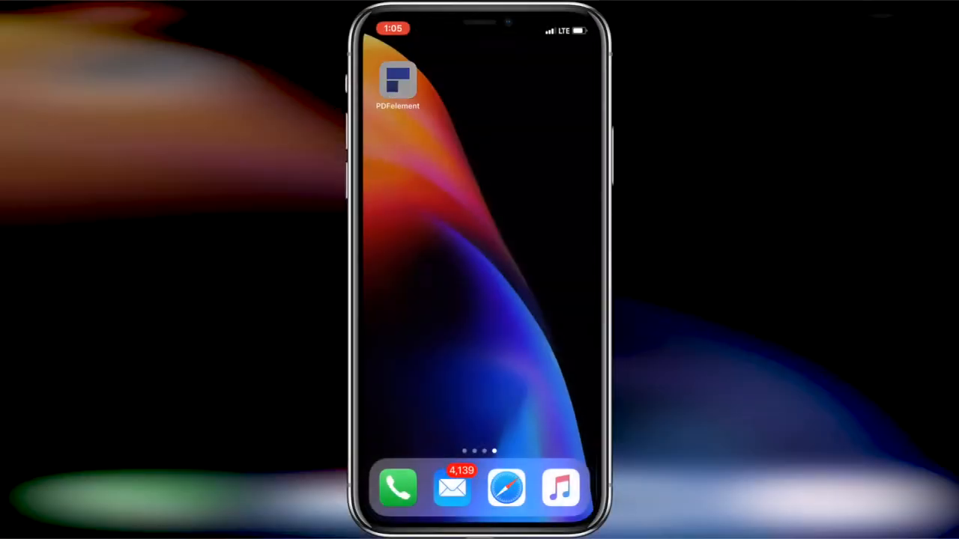
# Step: Convert User Guide_iPhone.pdf to Word (.docx) from its more-options menu in PDFelement
pyautogui.click(397, 78)
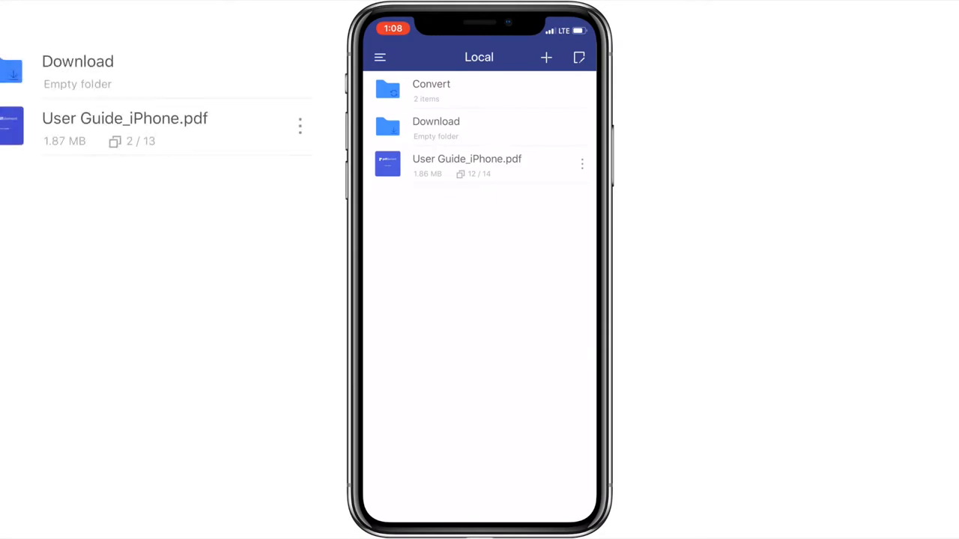
pyautogui.click(581, 164)
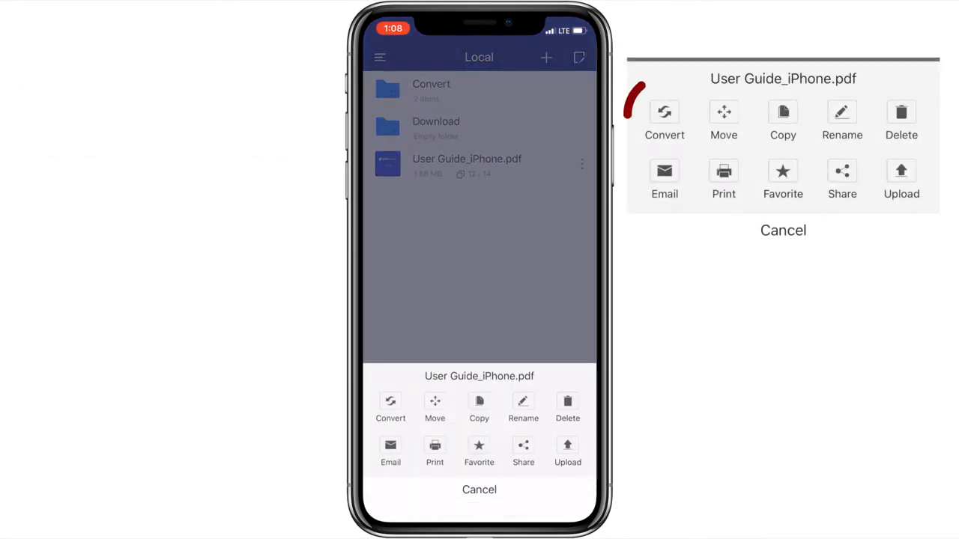
pyautogui.click(389, 407)
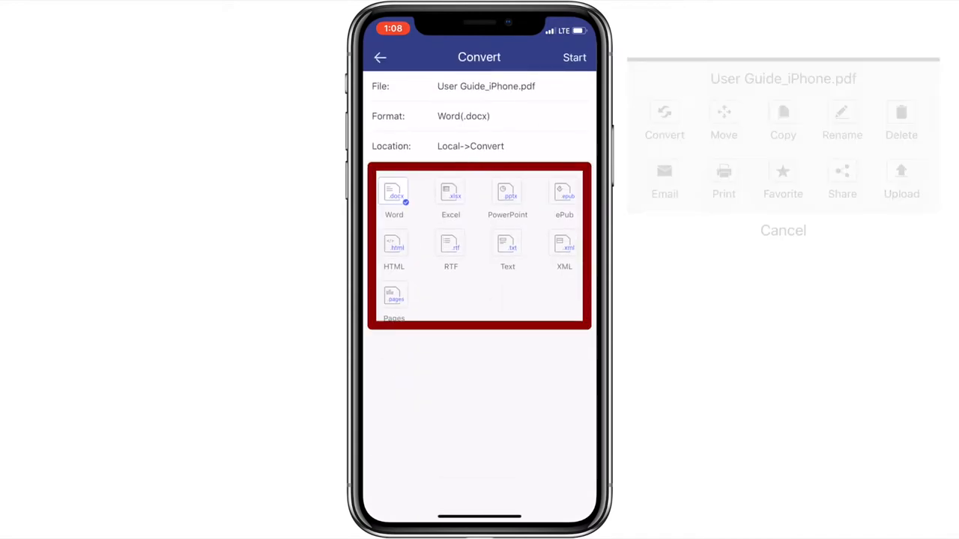
pyautogui.click(575, 57)
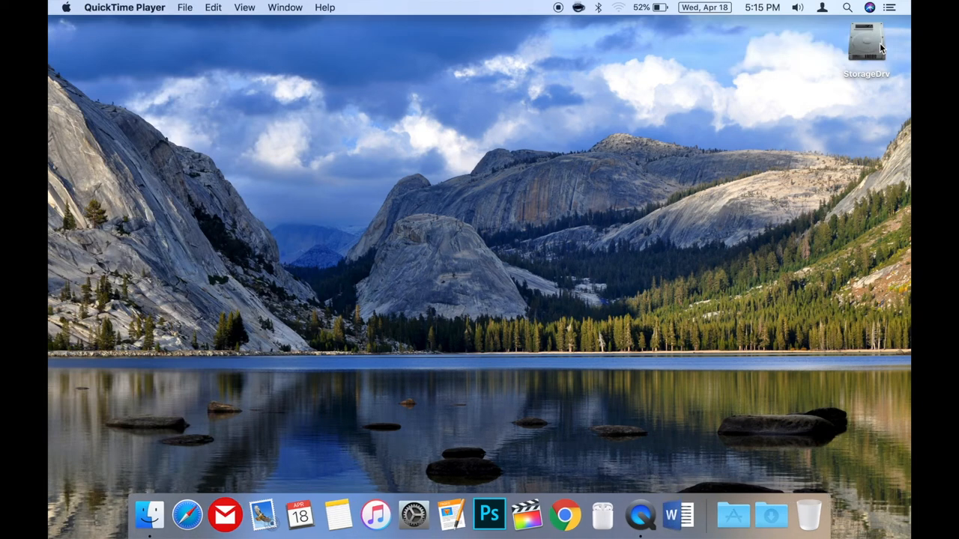
# Step: Launch Microsoft Word from the Mac dock to view the converted document
pyautogui.click(671, 516)
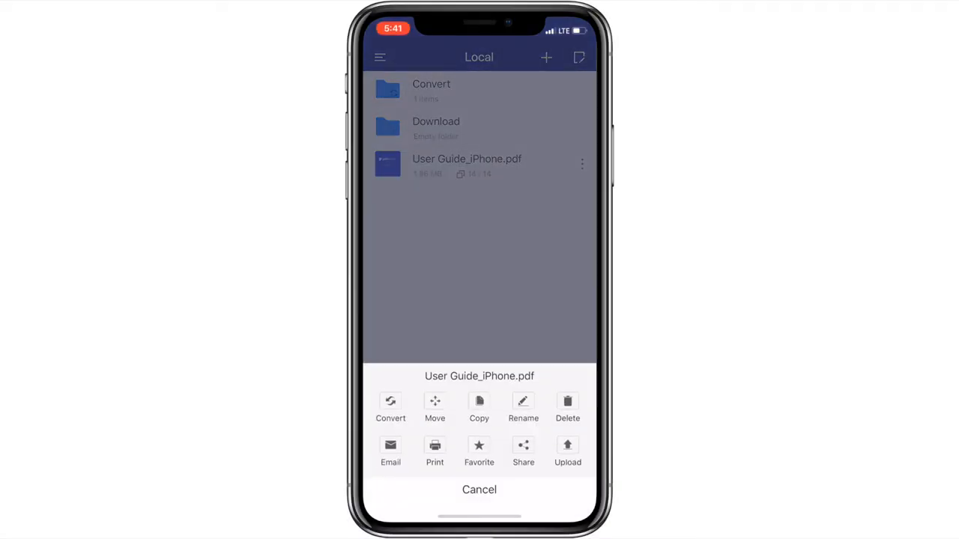
# Step: Share User Guide_iPhone.pdf and browse the share sheet's AirDrop, Notes, Drive and Dropbox options
pyautogui.click(523, 446)
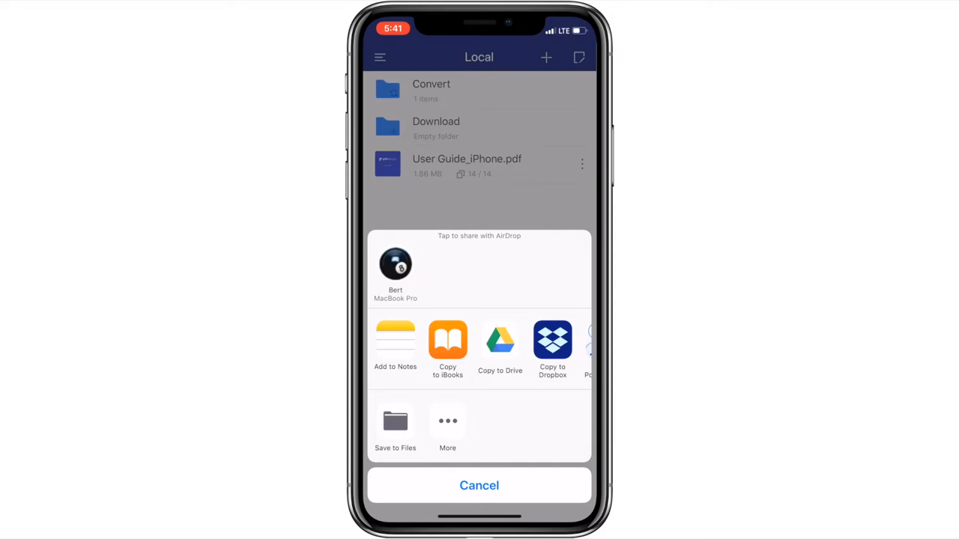
pyautogui.hscroll(-3)
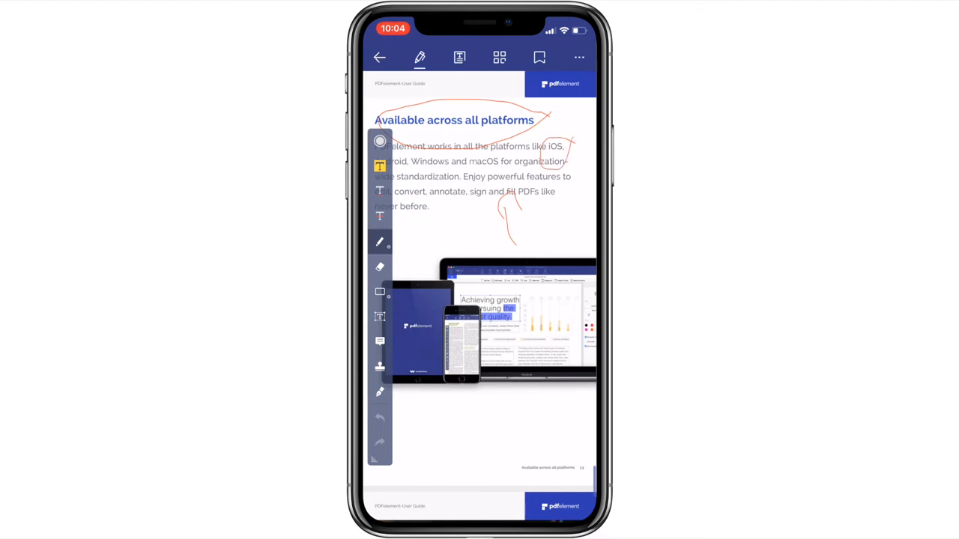
# Step: View the document's pages as numbered thumbnails and begin managing them
pyautogui.click(499, 57)
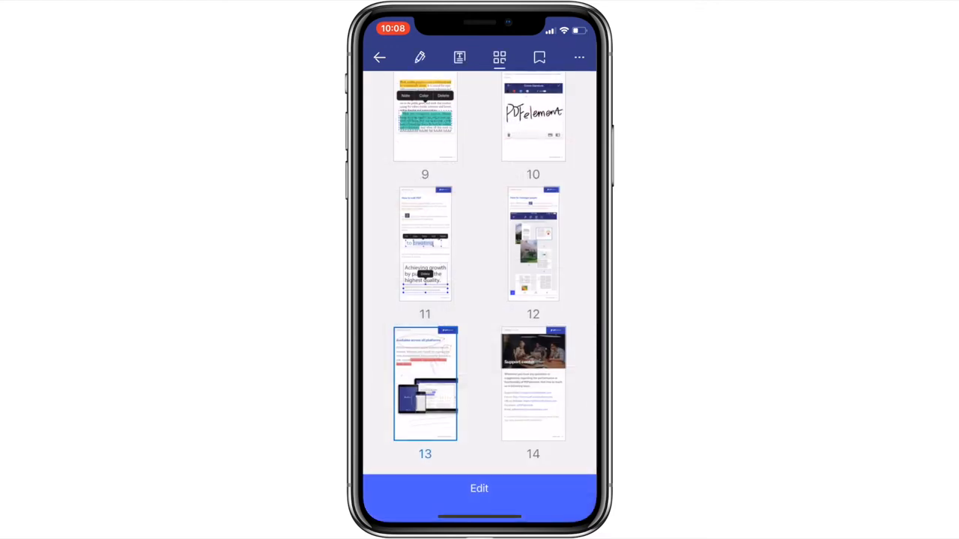
pyautogui.click(533, 246)
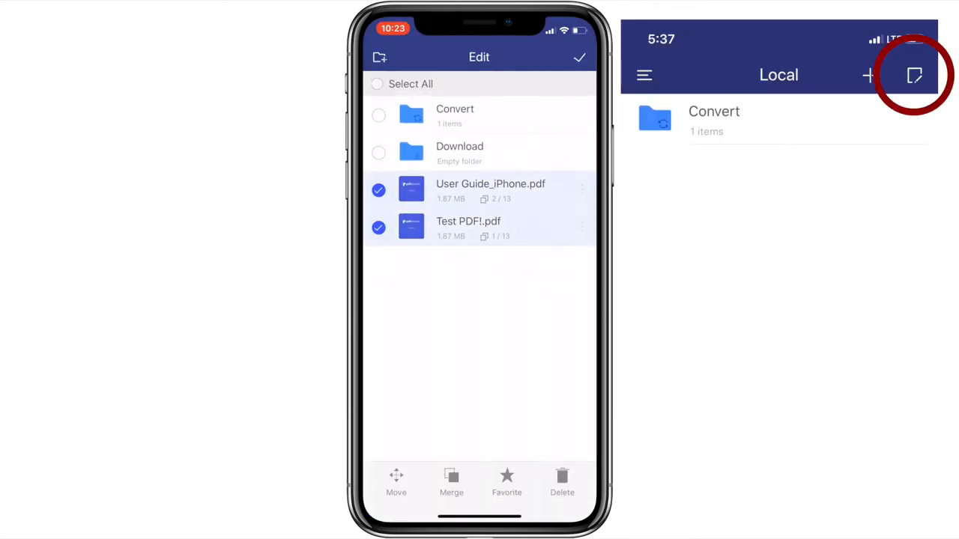
# Step: Merge the selected User Guide_iPhone.pdf and Test PDF1.pdf into one document
pyautogui.click(451, 482)
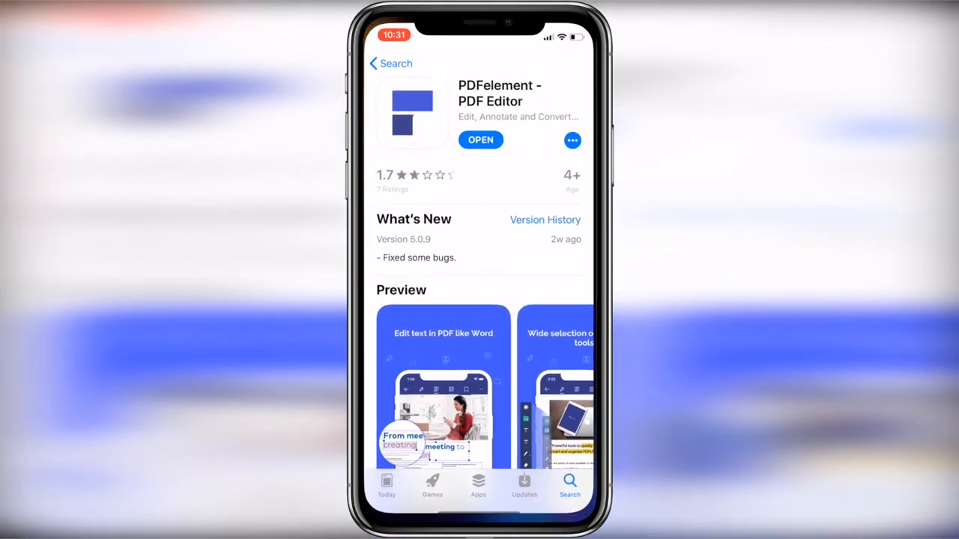
# Step: Browse the PDFelement App Store listing, then relaunch PDFelement to find Merged1.pdf in Local
pyautogui.scroll(3)
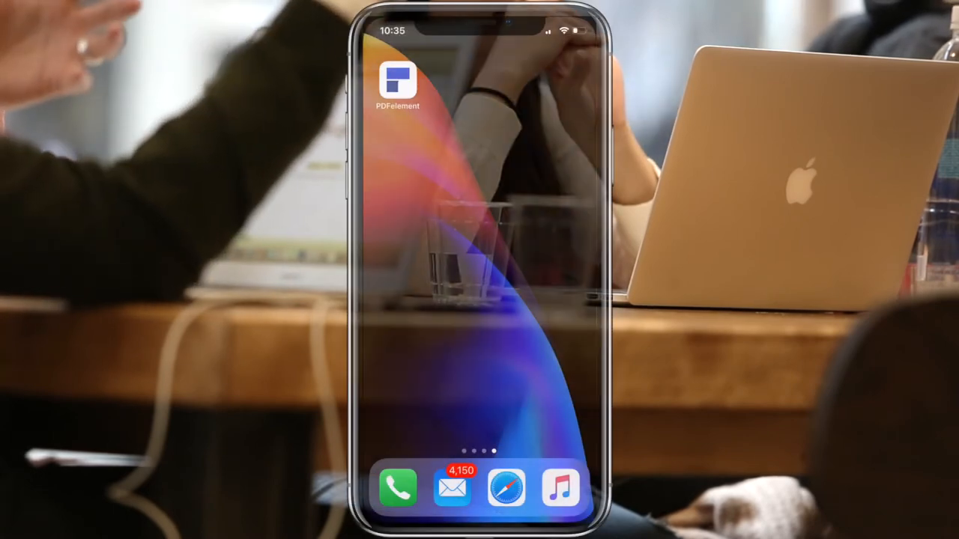
pyautogui.click(399, 83)
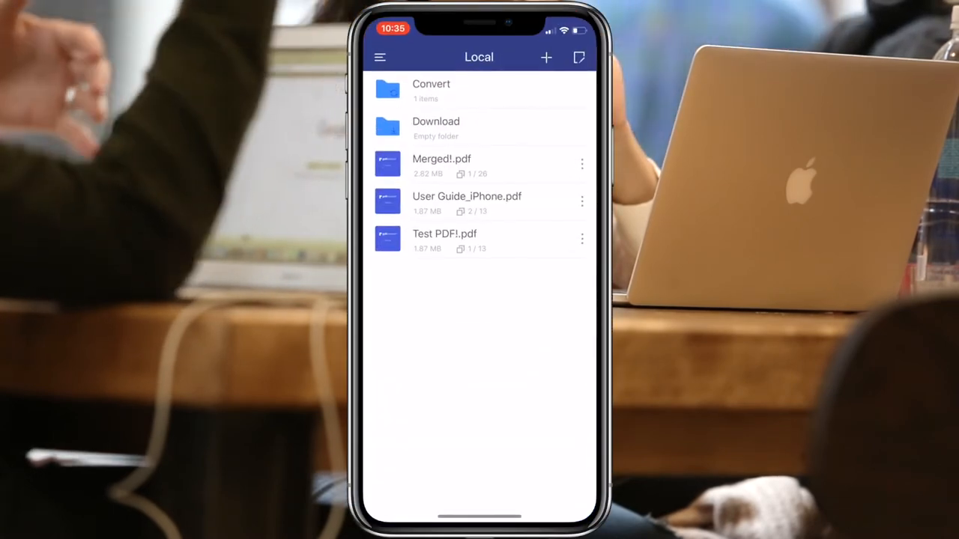